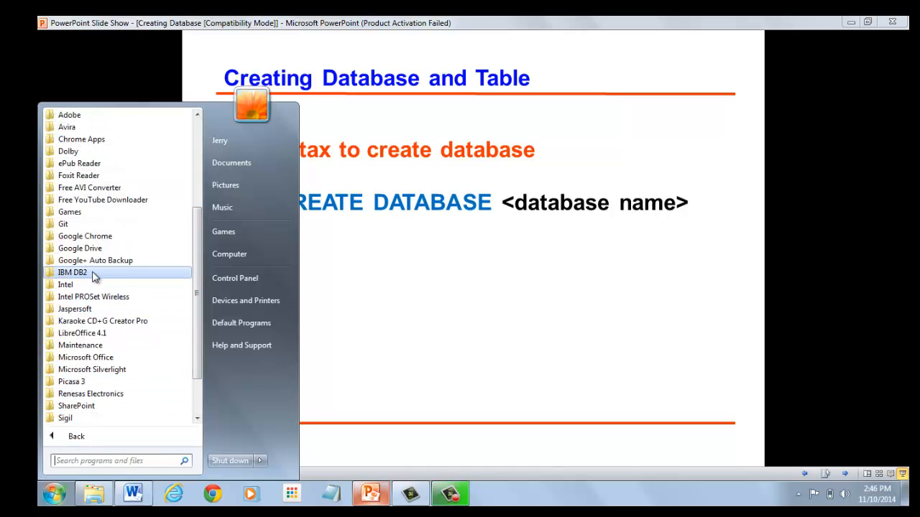
Launch the DB2 Command Line Processor and create the database 'hope'
{"action": "left_click", "coordinate": [72, 272]}
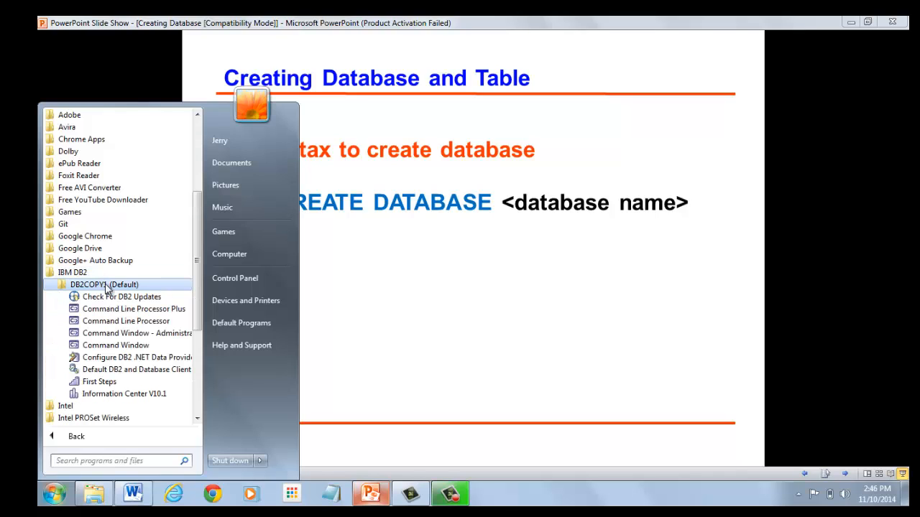
{"action": "mouse_move", "coordinate": [126, 321]}
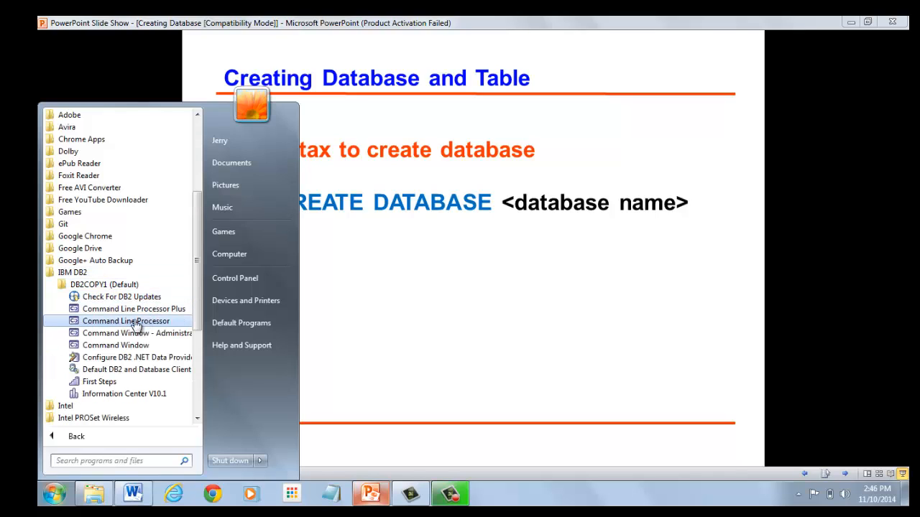
{"action": "left_click", "coordinate": [126, 321]}
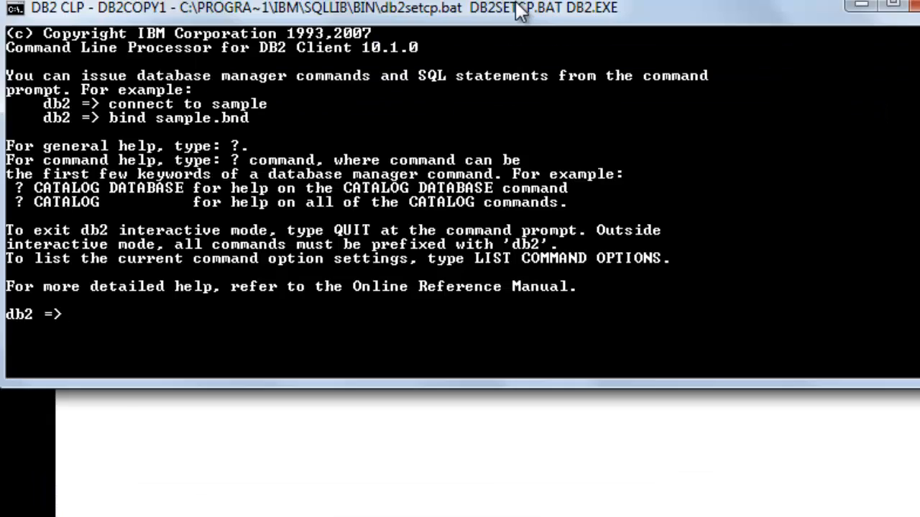
{"action": "mouse_move", "coordinate": [606, 21]}
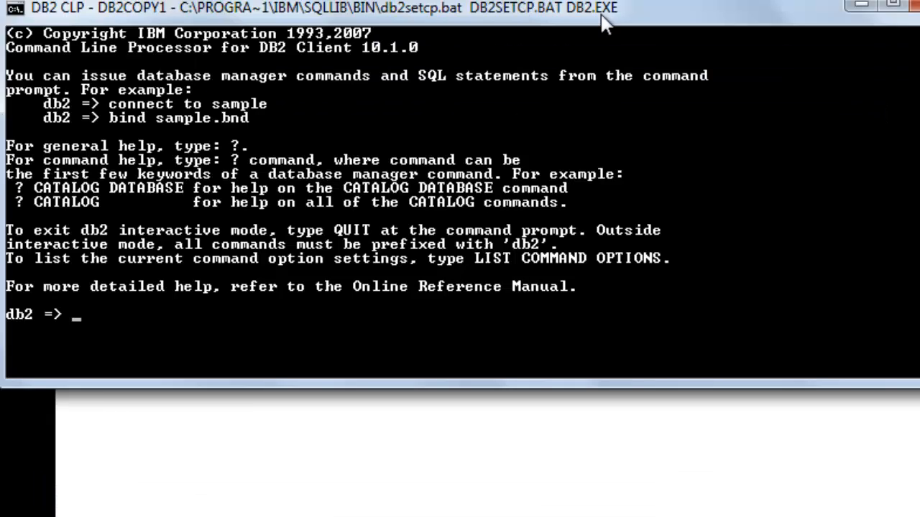
{"action": "type", "text": "CREATE DATA"}
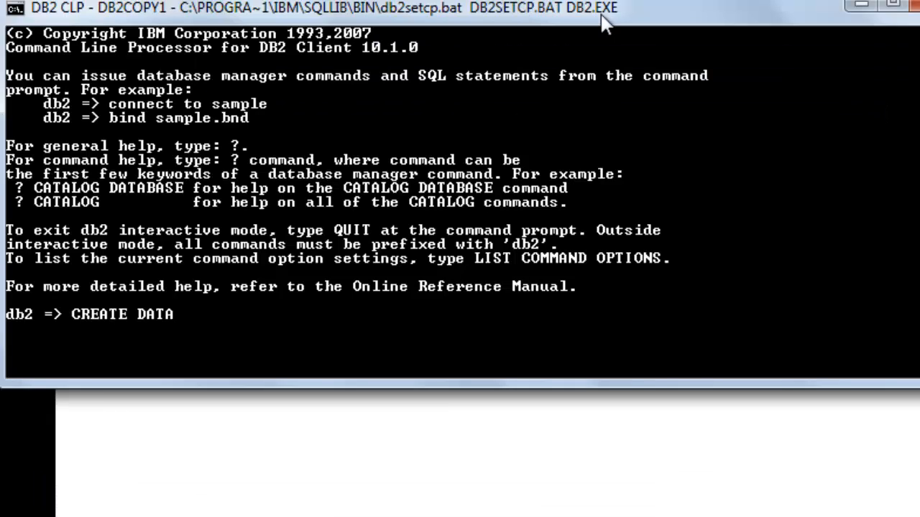
{"action": "type", "text": "BASE h"}
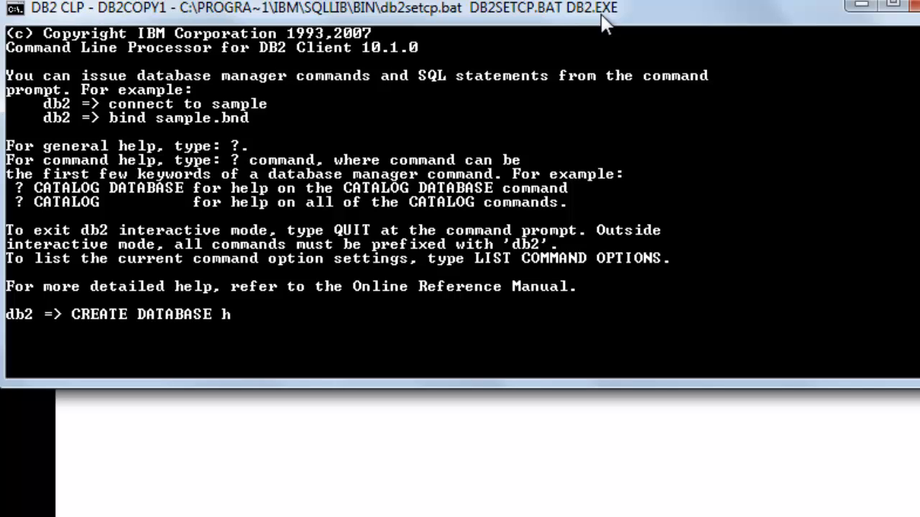
{"action": "type", "text": "ope"}
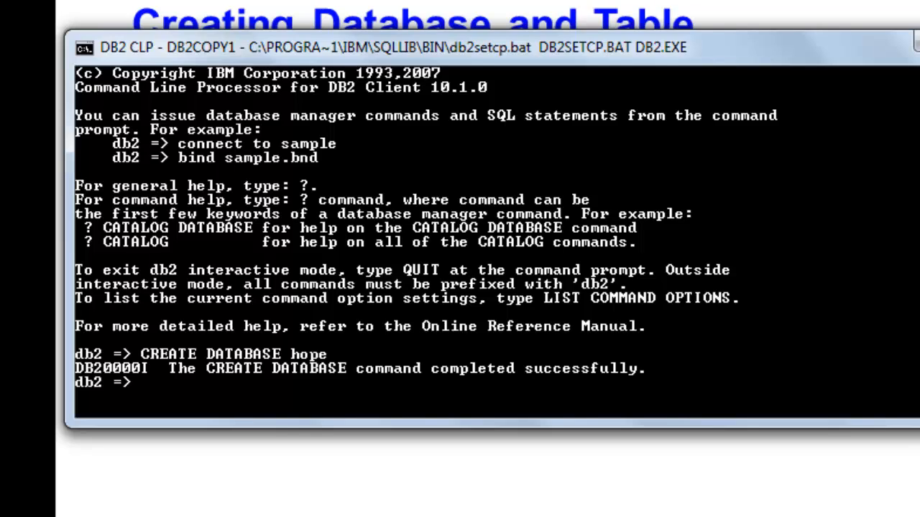
Run CONNECT TO hope to open a session on the hope database
{"action": "type", "text": "C"}
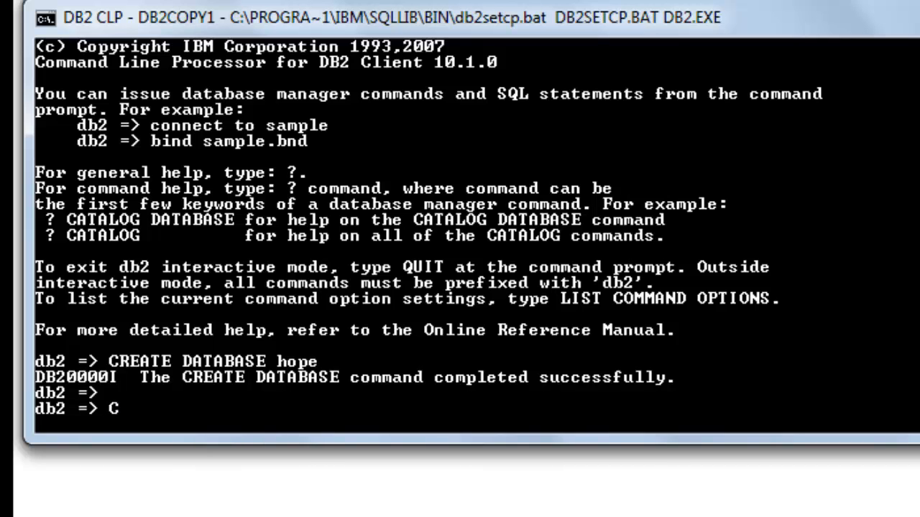
{"action": "type", "text": "ONNECT TO hope"}
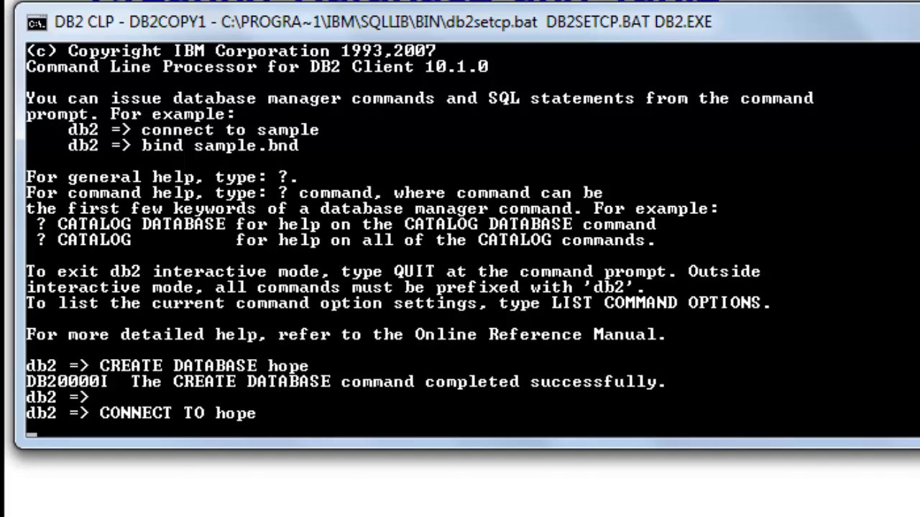
{"action": "key", "text": "enter"}
{"action": "type", "text": "CRE"}
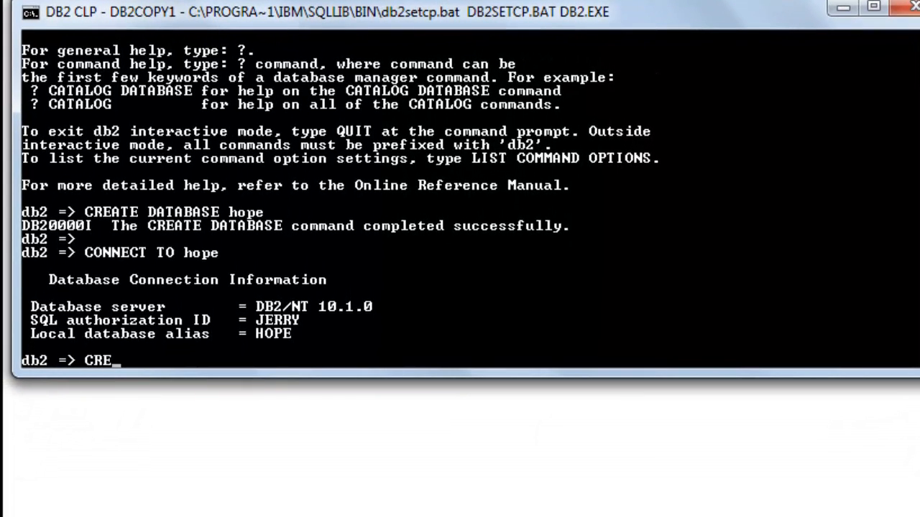
Create schema 'store' with AUTHORIZATION jerry
{"action": "type", "text": "ATE SC"}
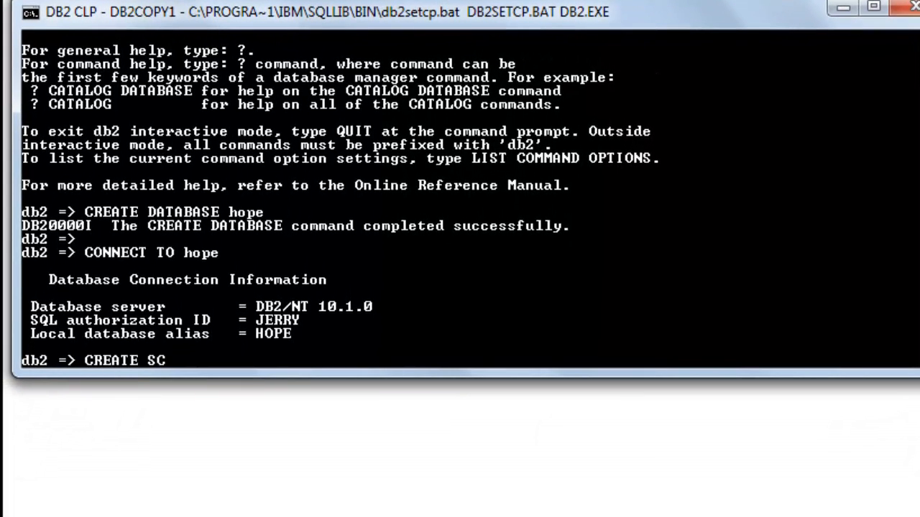
{"action": "type", "text": "HEMA"}
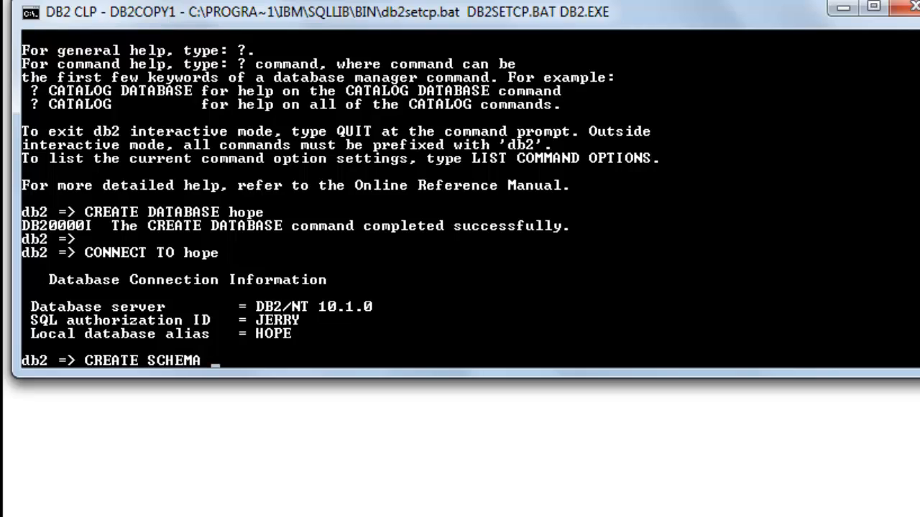
{"action": "type", "text": "store"}
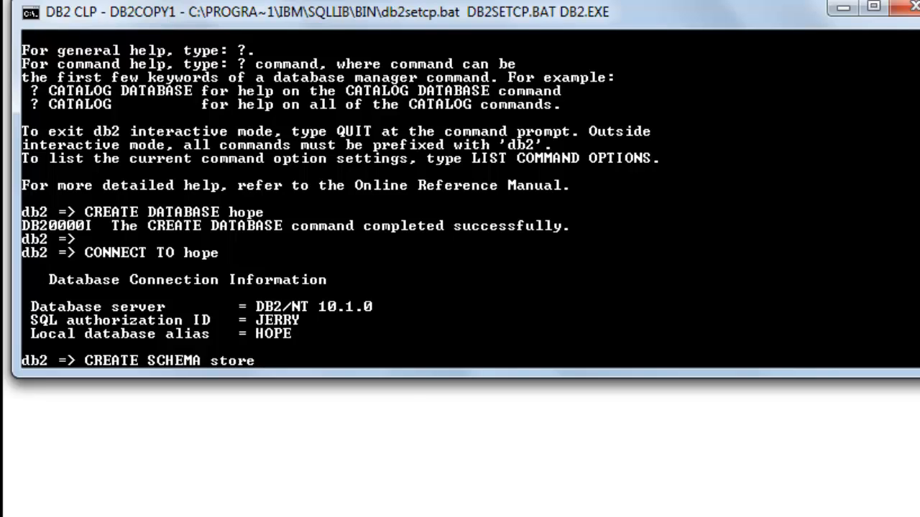
{"action": "type", "text": "AUTH"}
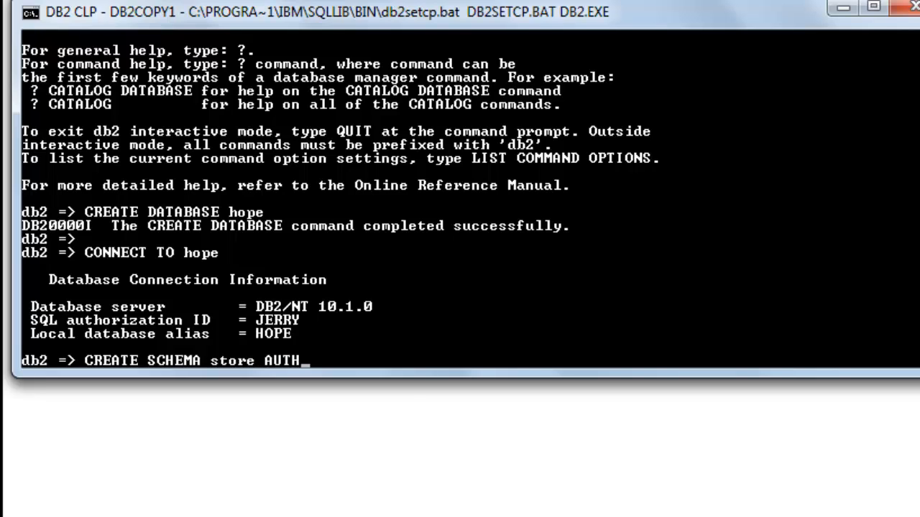
{"action": "type", "text": "ORIZATION"}
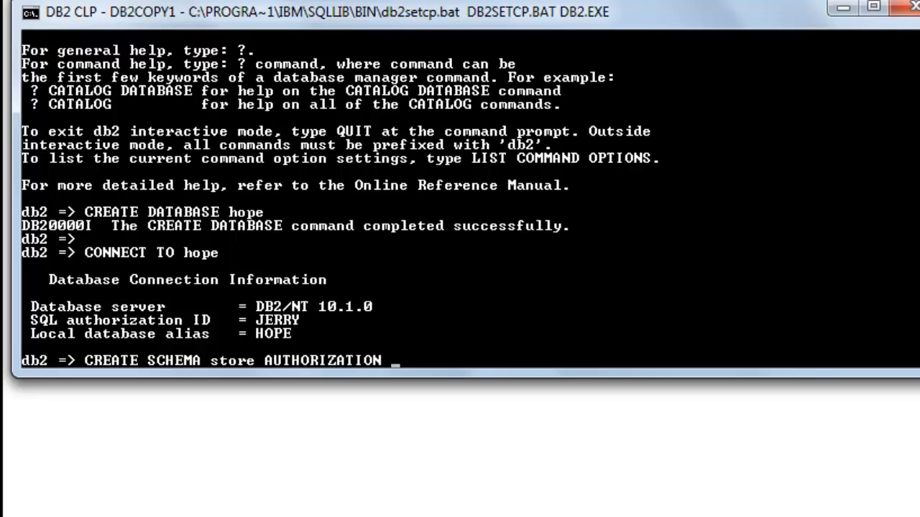
{"action": "type", "text": "jerry"}
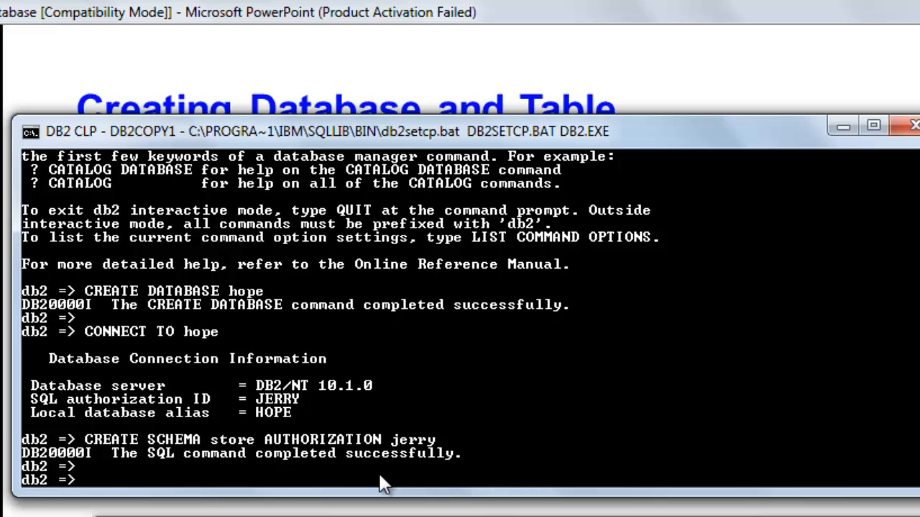
Query SCHEMANAME from SYSCAT.SCHEMATA to list all schemas, including STORE
{"action": "type", "text": "S"}
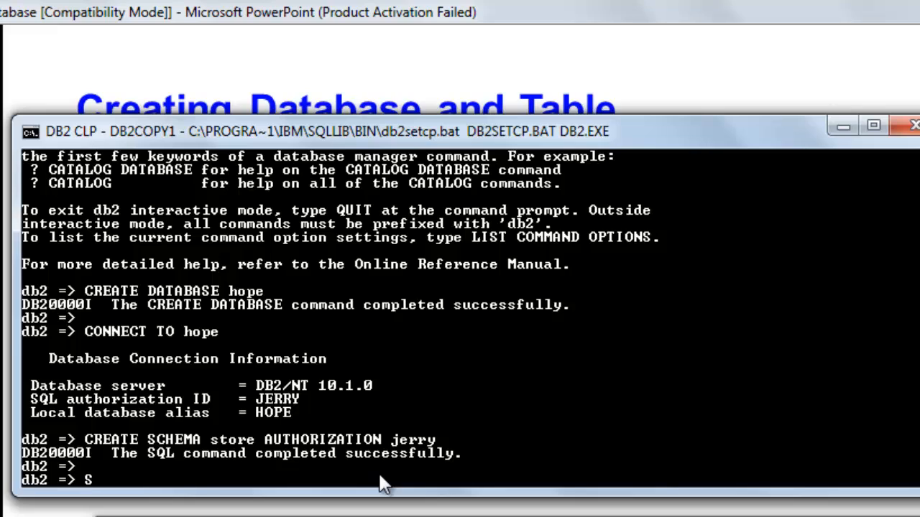
{"action": "type", "text": "ELECT SCHEMANAME FROM SYSCAT."}
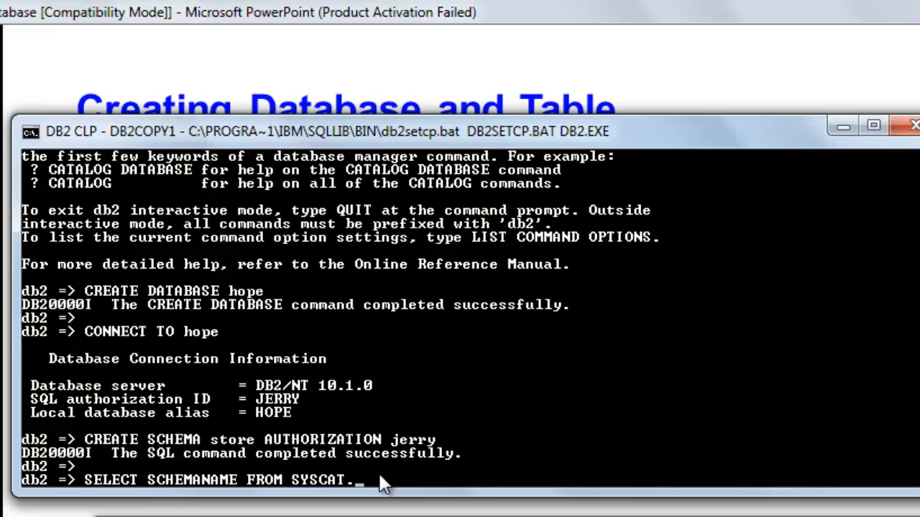
{"action": "type", "text": "SCHEMATA"}
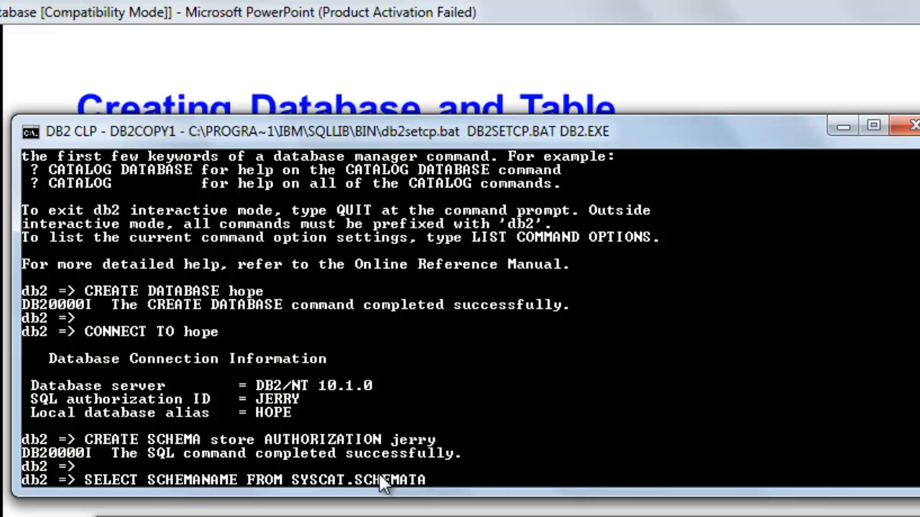
{"action": "key", "text": "enter"}
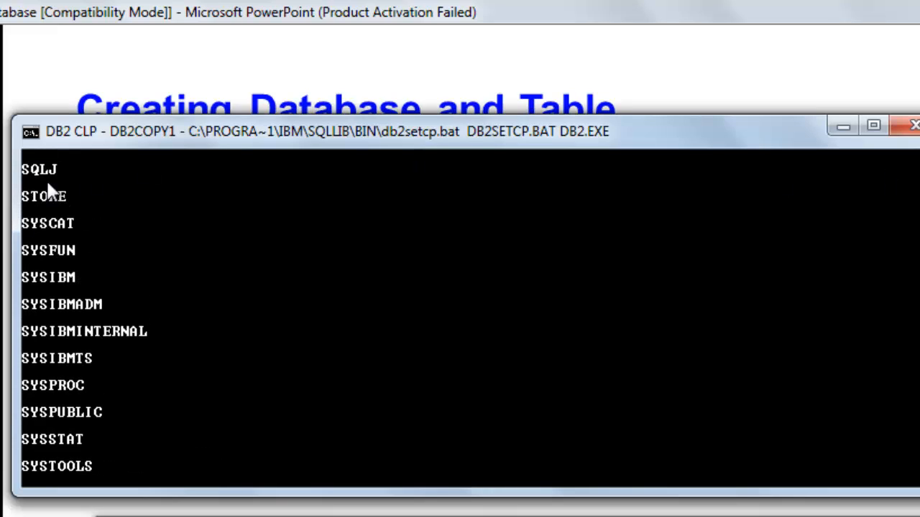
{"action": "mouse_move", "coordinate": [582, 204]}
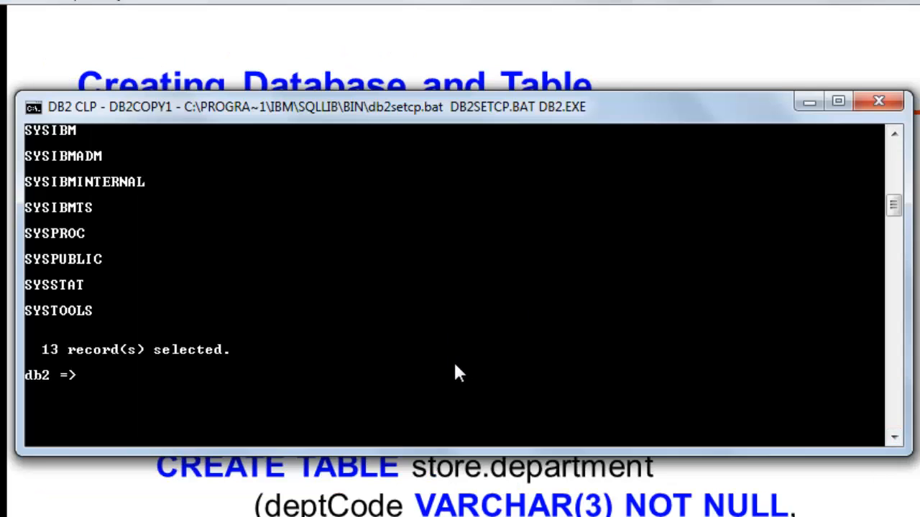
Create store.department with deptCode VARCHAR(3) NOT NULL, deptName VARCHAR(20), primary key deptCode
{"action": "type", "text": "C"}
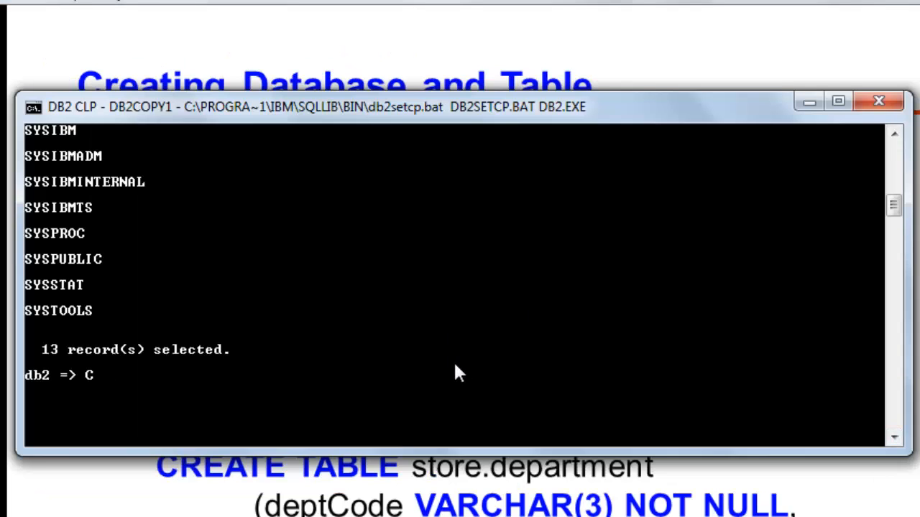
{"action": "type", "text": "REATE TABLE store.department(deptCode VARCHAR(3) NOT NULL, deptName VARCHAR(20), PRIMARY KEY (d"}
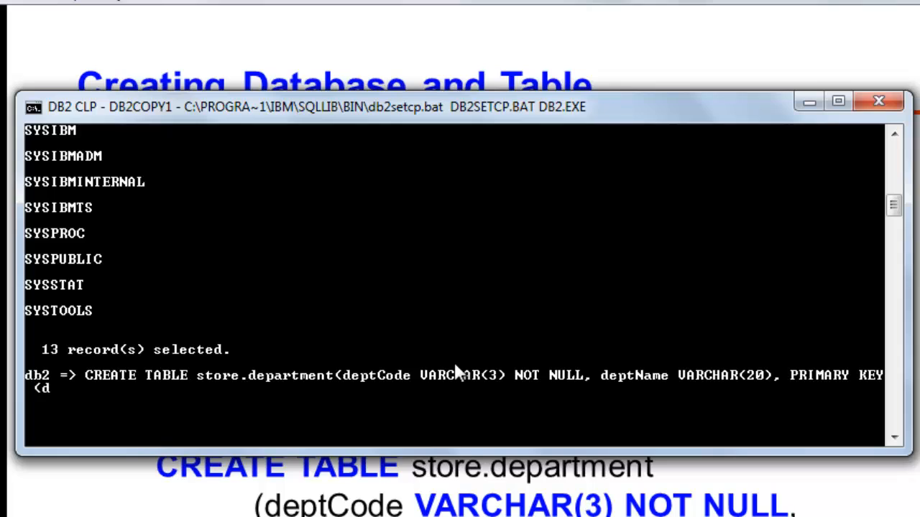
{"action": "type", "text": "eptCode"}
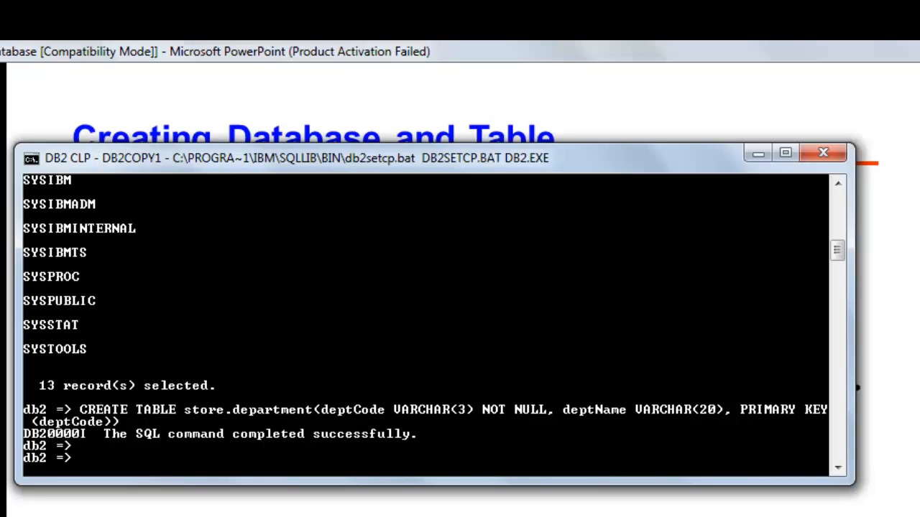
Run DESCRIBE TABLE store.department to show its column definitions
{"action": "type", "text": "DE"}
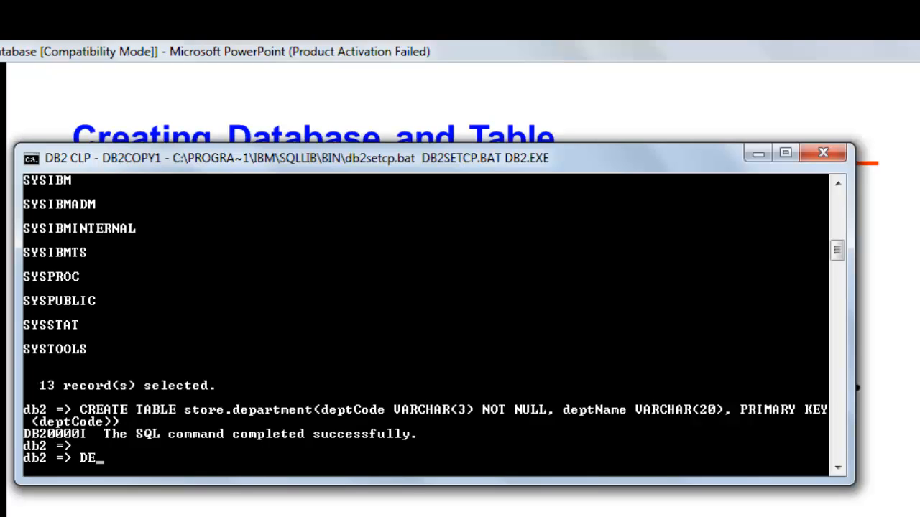
{"action": "type", "text": "SCRIBE"}
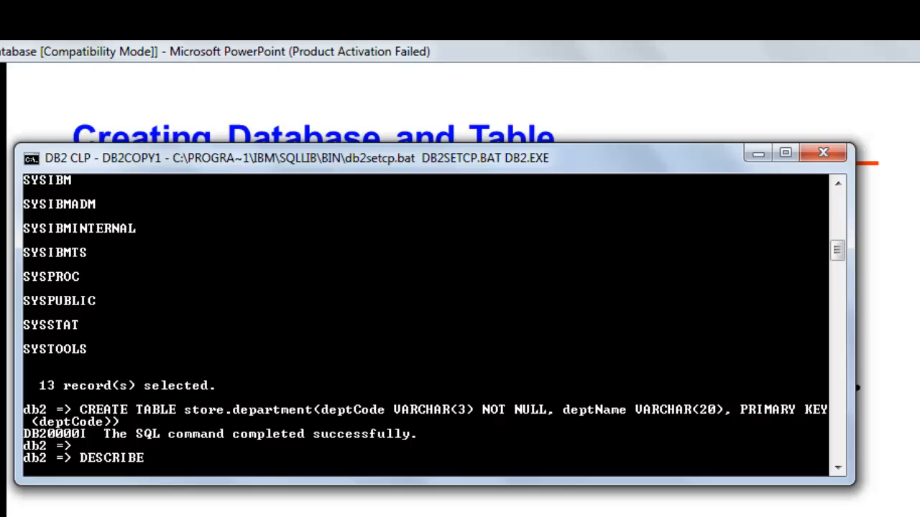
{"action": "type", "text": "TABLE"}
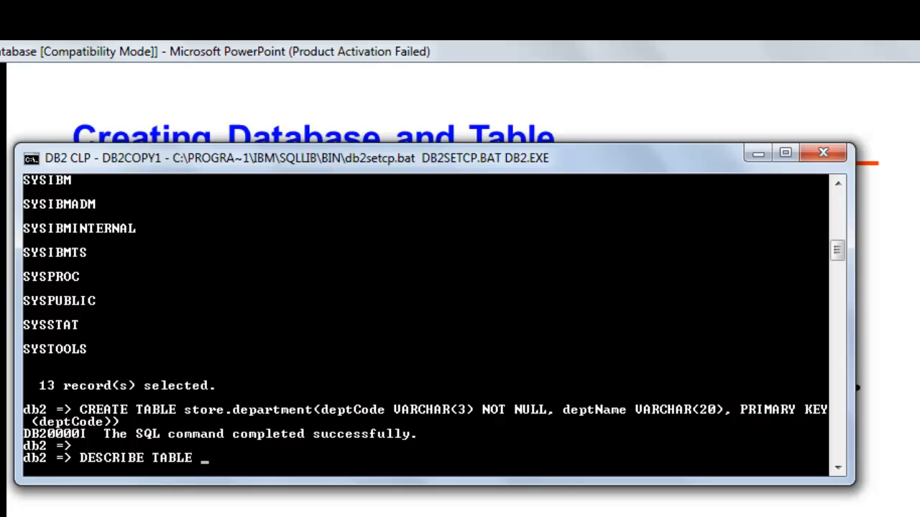
{"action": "type", "text": "store."}
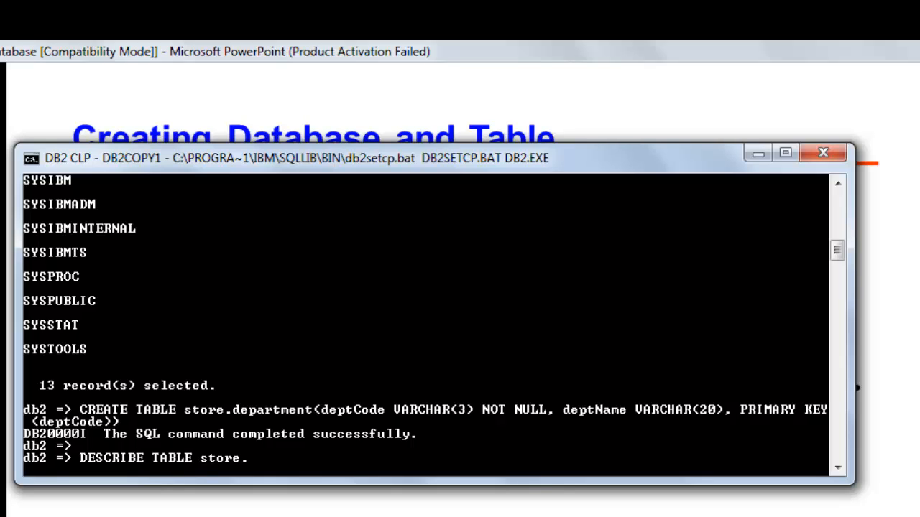
{"action": "type", "text": "department"}
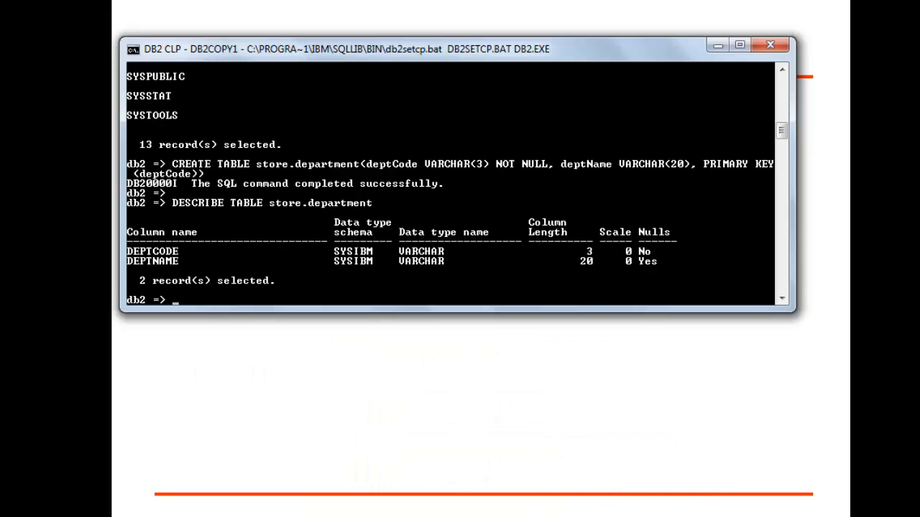
Insert ('IT', 'Information Tech') into store.department
{"action": "type", "text": "I"}
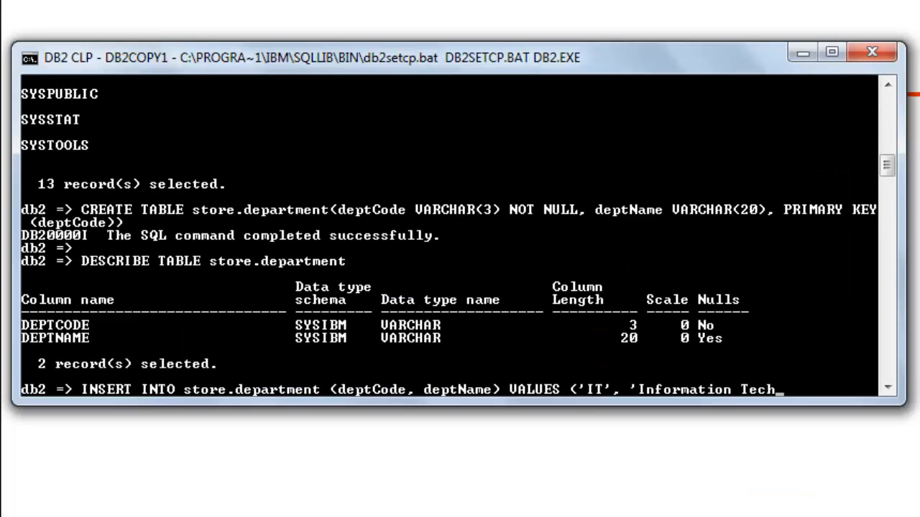
{"action": "type", "text": "'"}
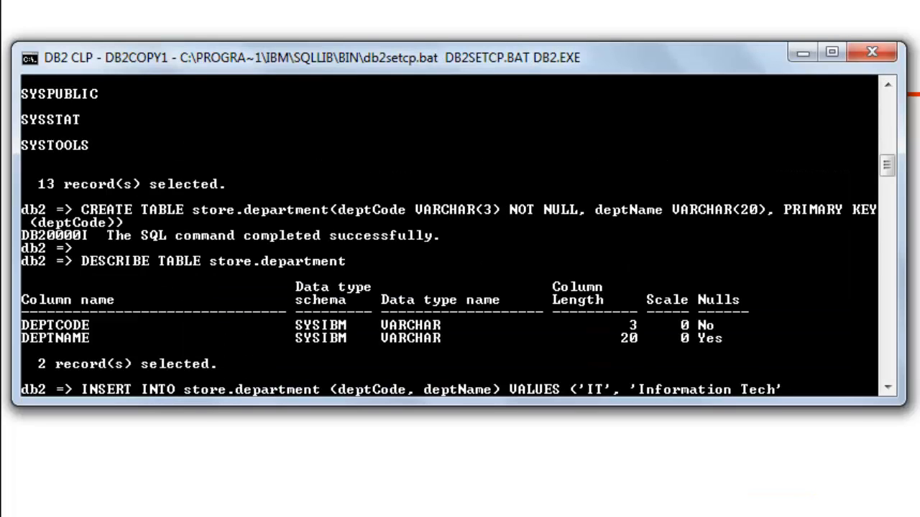
{"action": "type", "text": ")"}
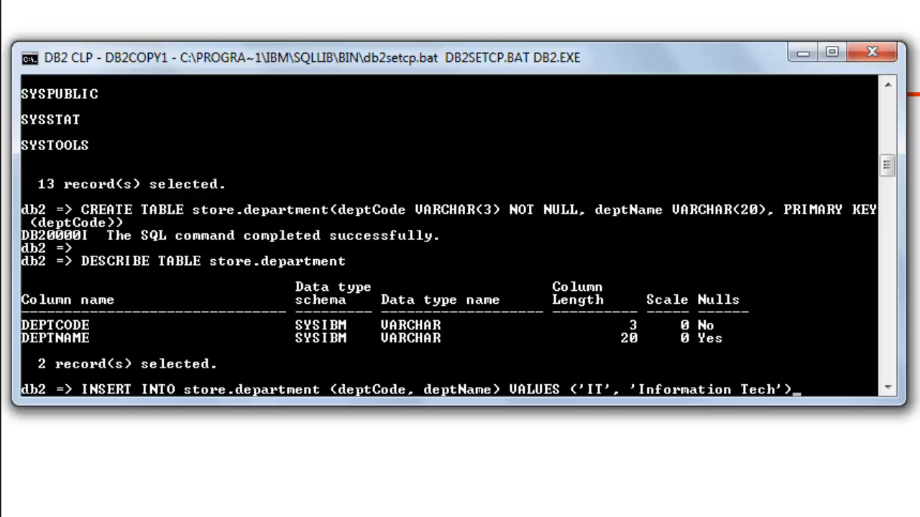
{"action": "scroll", "scroll_direction": "down", "scroll_amount": 3}
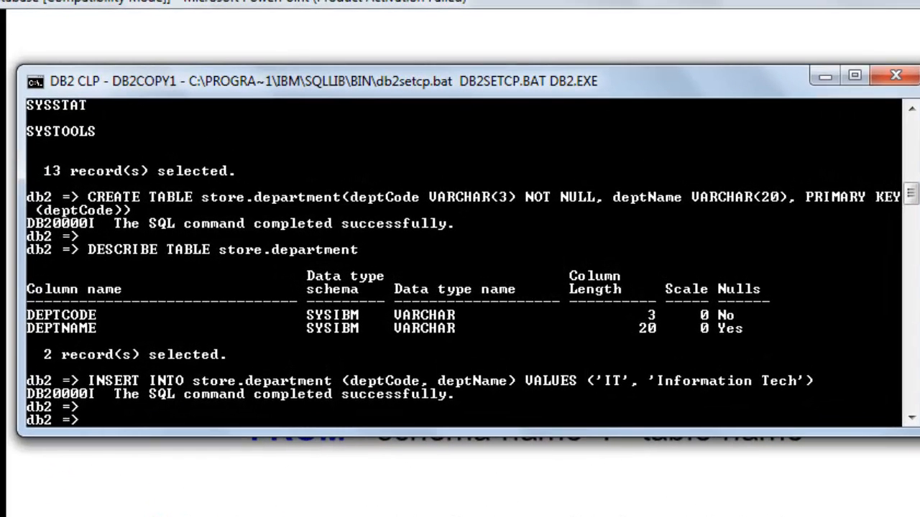
Select deptCode and deptName from store.department, returning the IT row
{"action": "type", "text": "SELECT deptCode, deptName FROM store.depar"}
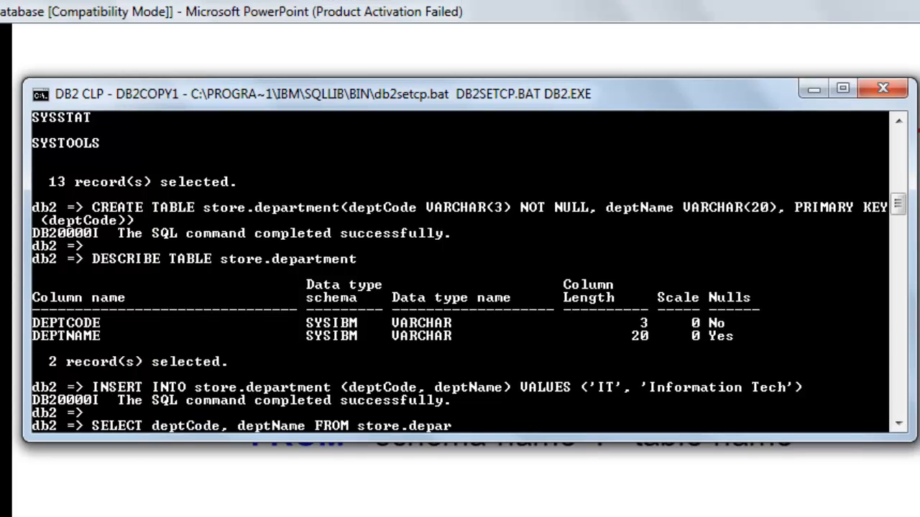
{"action": "type", "text": "tment"}
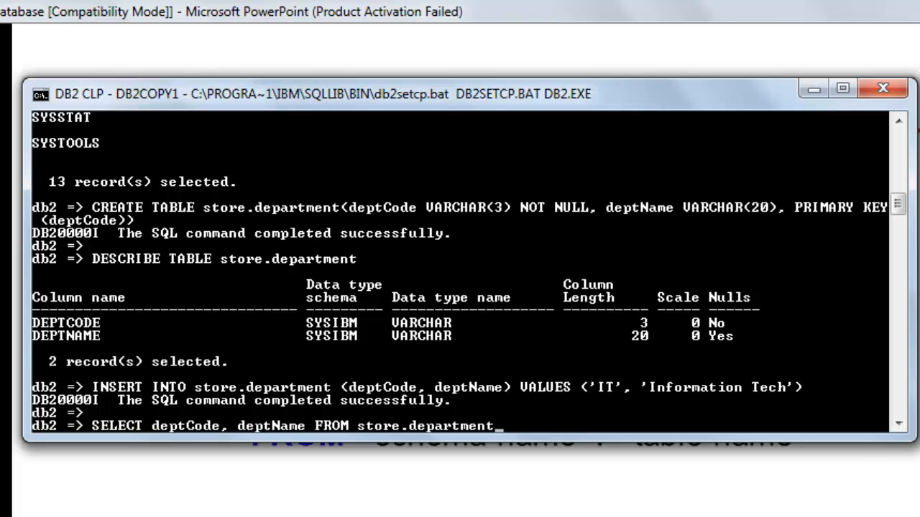
{"action": "key", "text": "Return"}
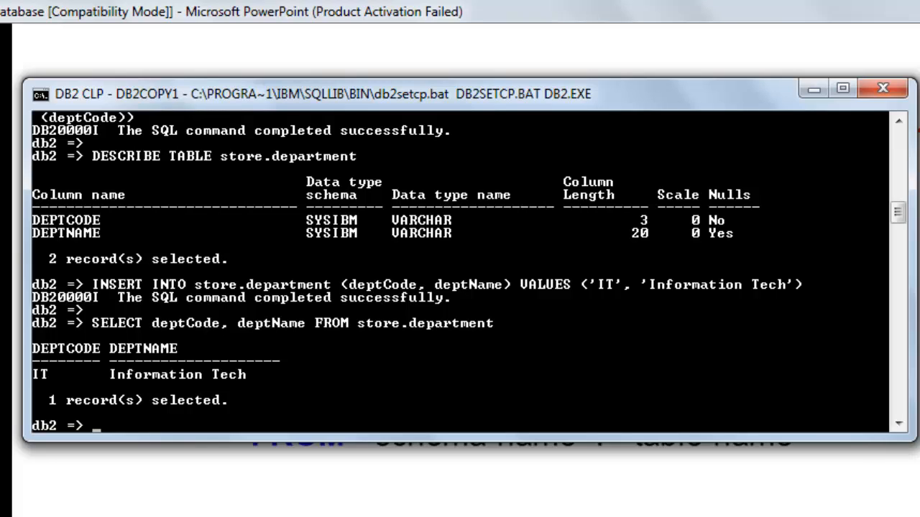
{"action": "mouse_move", "coordinate": [347, 354]}
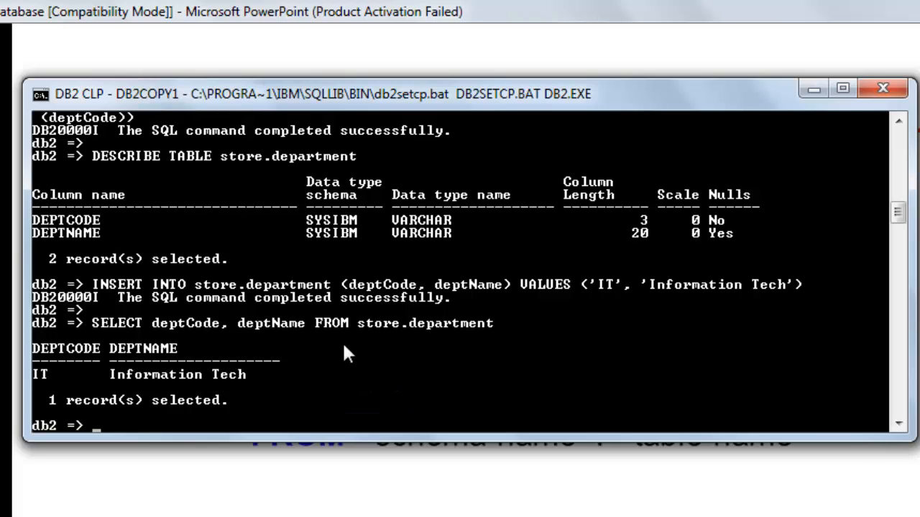
{"action": "mouse_move", "coordinate": [463, 510]}
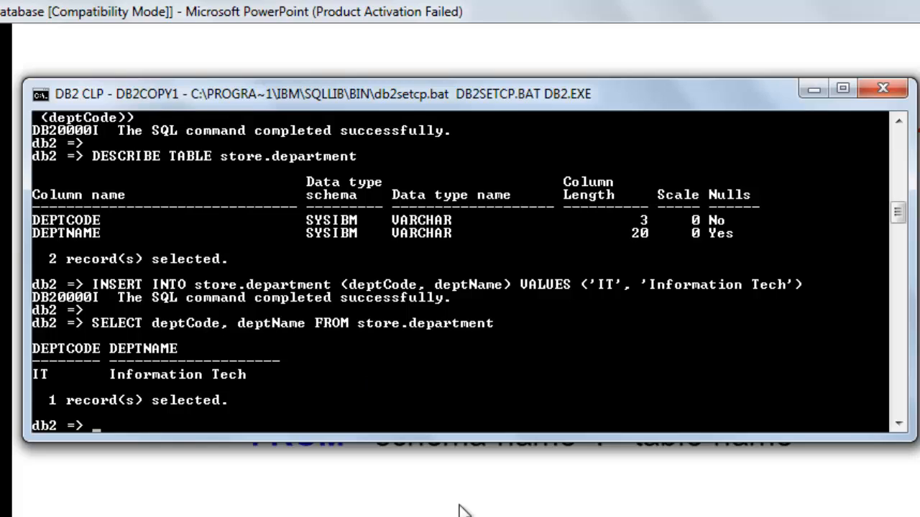
Query all columns of store.department and set the default schema to store
{"action": "type", "text": "S"}
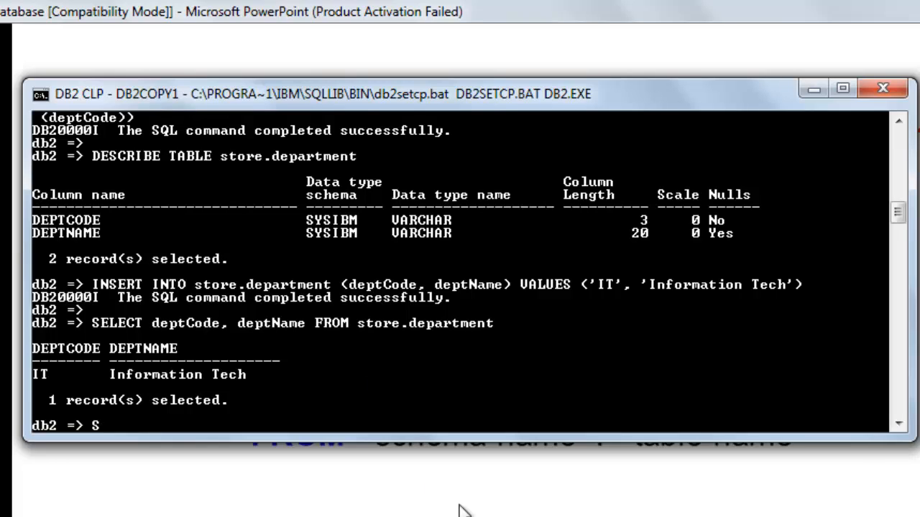
{"action": "type", "text": "LEC"}
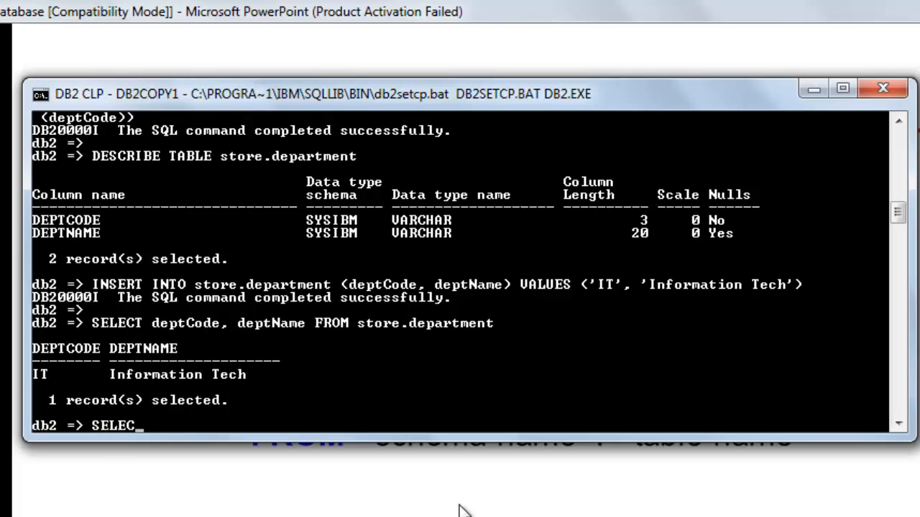
{"action": "type", "text": "T * FROM store.department"}
{"action": "type", "text": "SET SCHEMA store"}
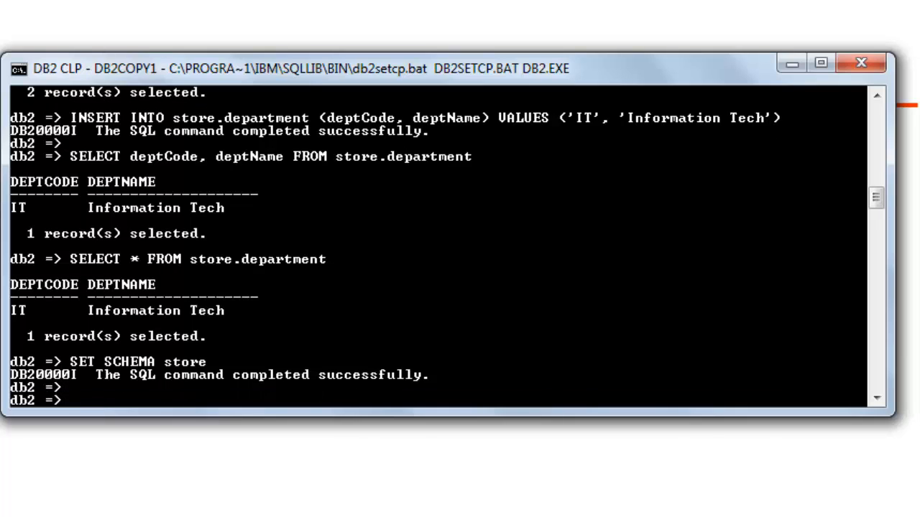
Type SELECT * FROM department at the db2 prompt
{"action": "type", "text": "SELECT"}
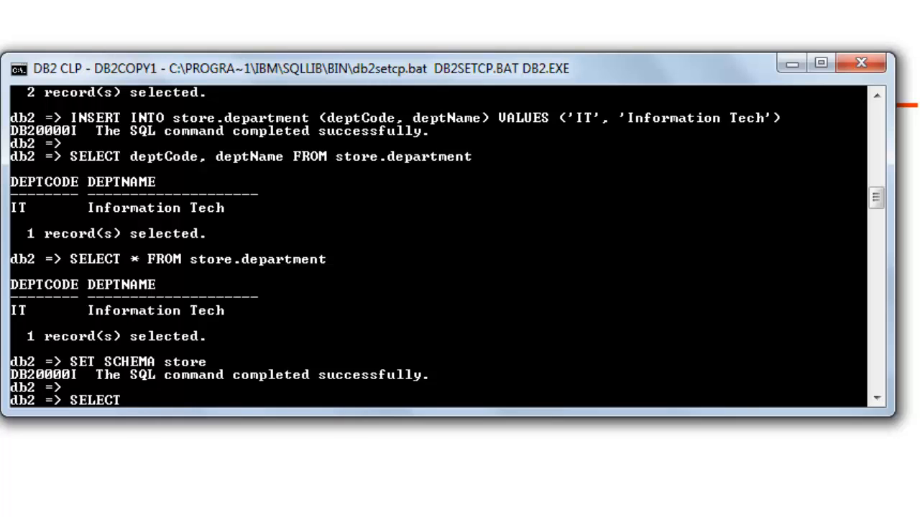
{"action": "type", "text": "* fro"}
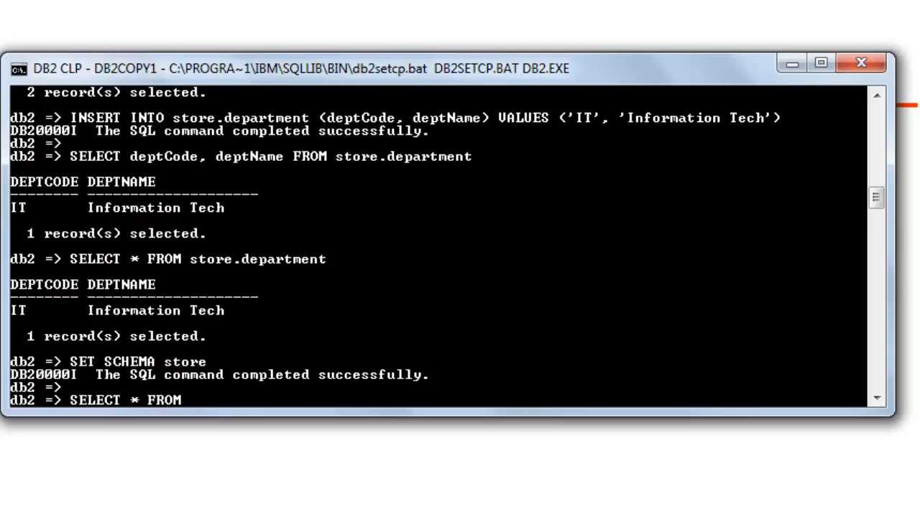
{"action": "type", "text": "departmen"}
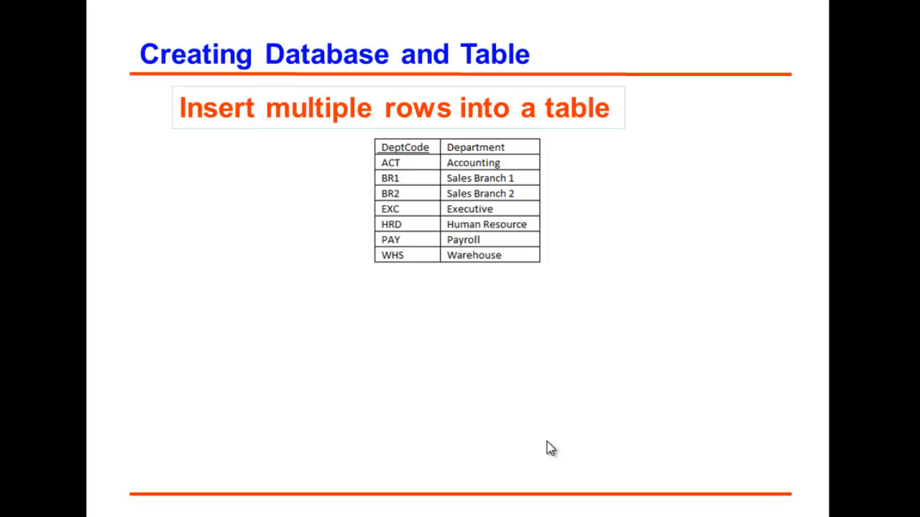
{"action": "mouse_move", "coordinate": [528, 309]}
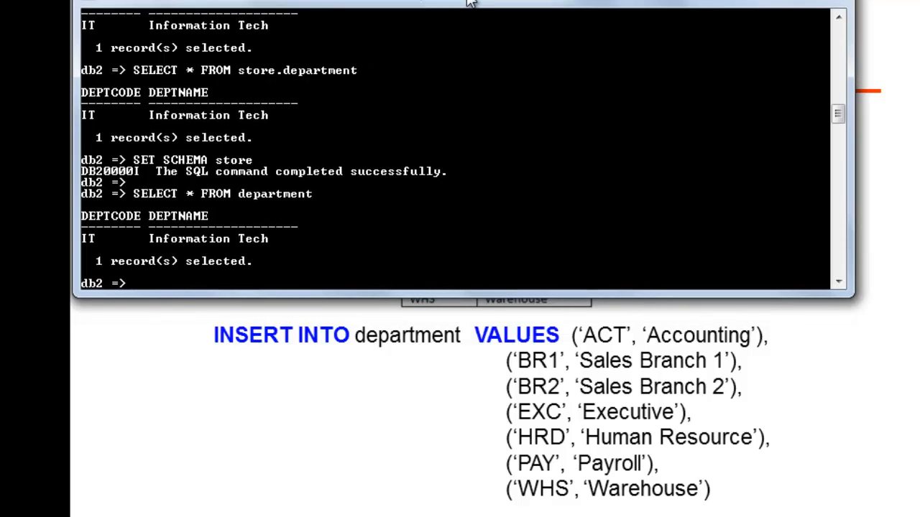
Insert departments ACT through WHS, then SELECT * FROM department to list eight rows
{"action": "type", "text": "INSERT INTO department VALUES ('ACT', 'Accounting'), ('BR"}
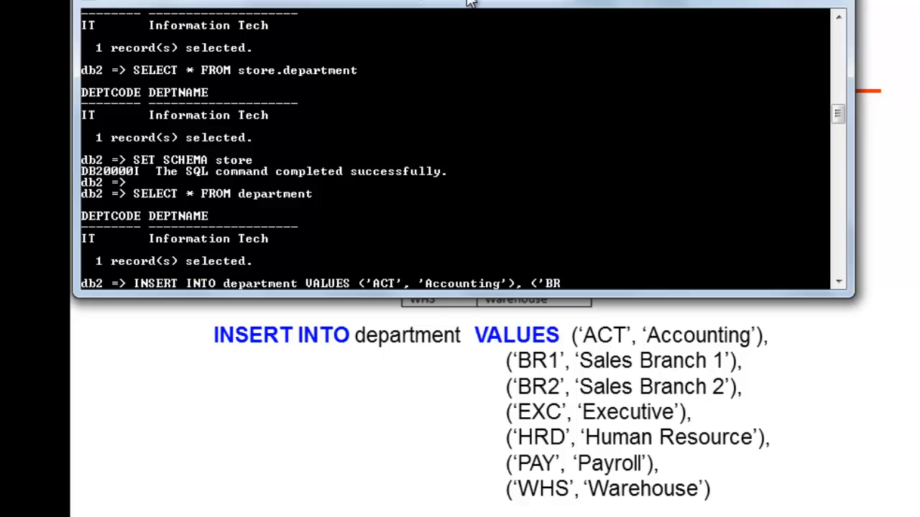
{"action": "type", "text": "1"}
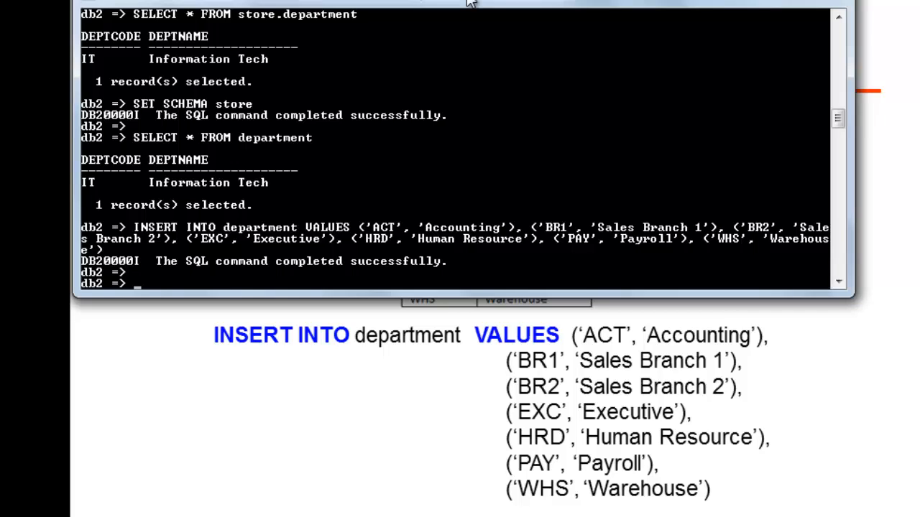
{"action": "type", "text": "SELECT * FROM department"}
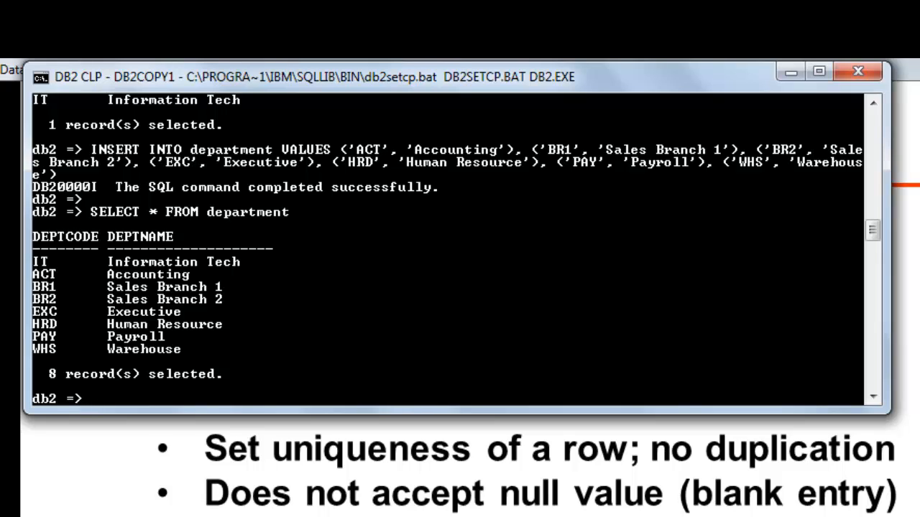
Insert a duplicate ('IT', 'Information Tech') row, then begin a SELECT * FROM department query
{"action": "type", "text": "INSERT INTO department VALUES ('IT', 'Information Tech"}
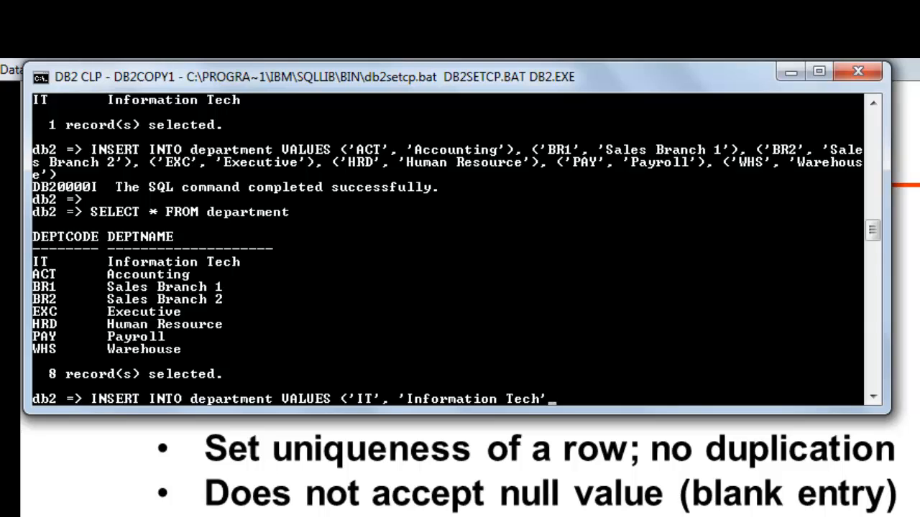
{"action": "type", "text": "')"}
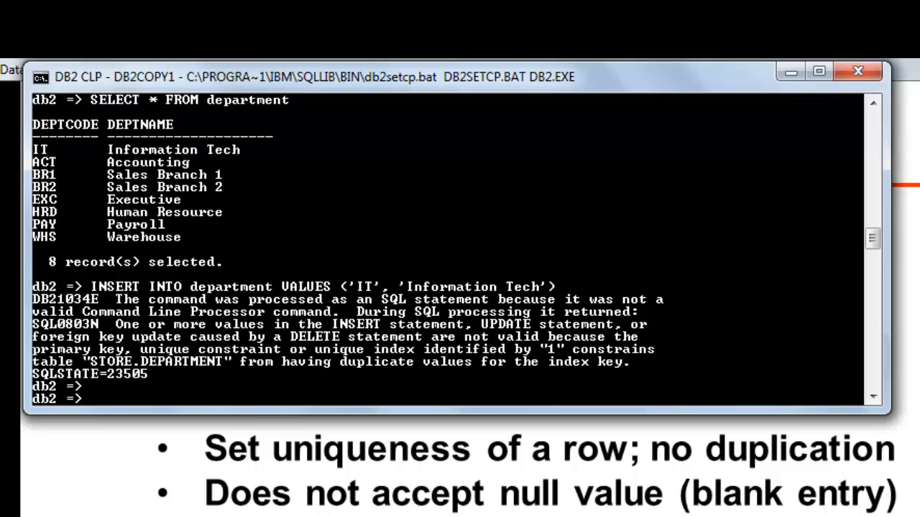
{"action": "type", "text": "SELECT *"}
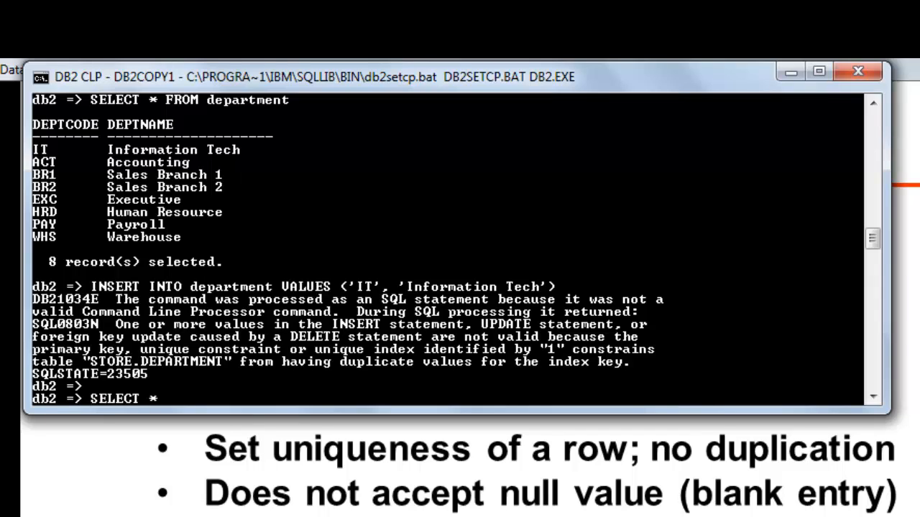
{"action": "type", "text": "FROM"}
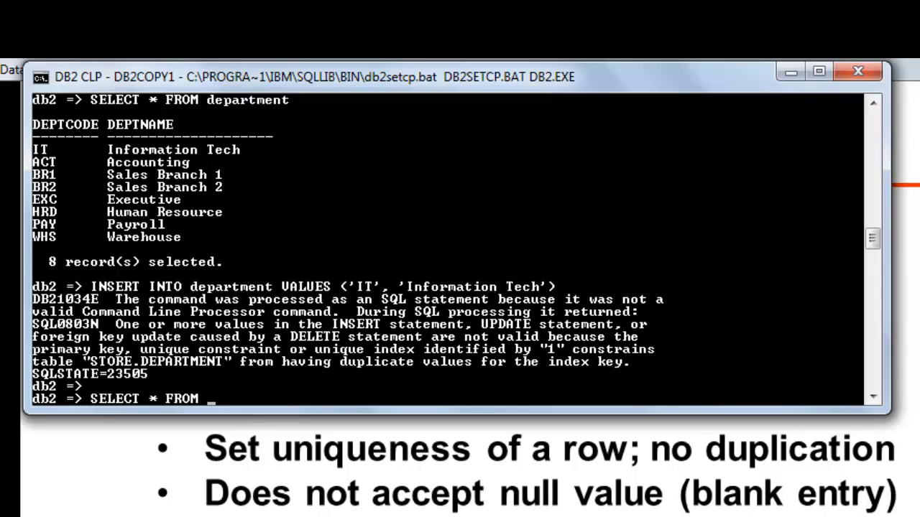
{"action": "type", "text": "departmen"}
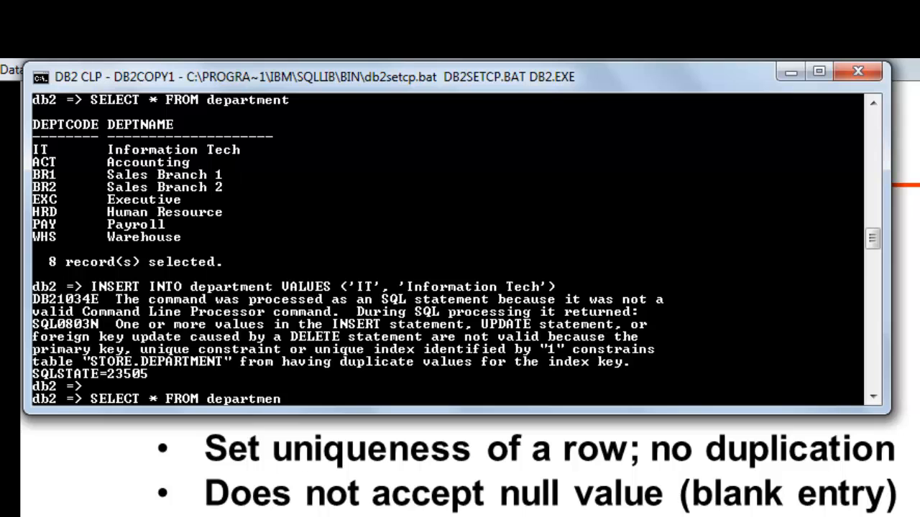